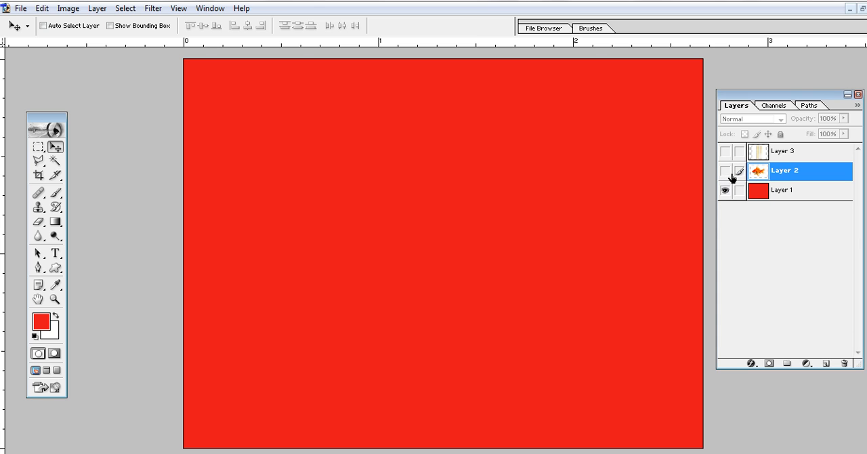
Step: Show the goldfish layer (Layer 2) on the red canvas
{"action": "left_click", "coordinate": [725, 171]}
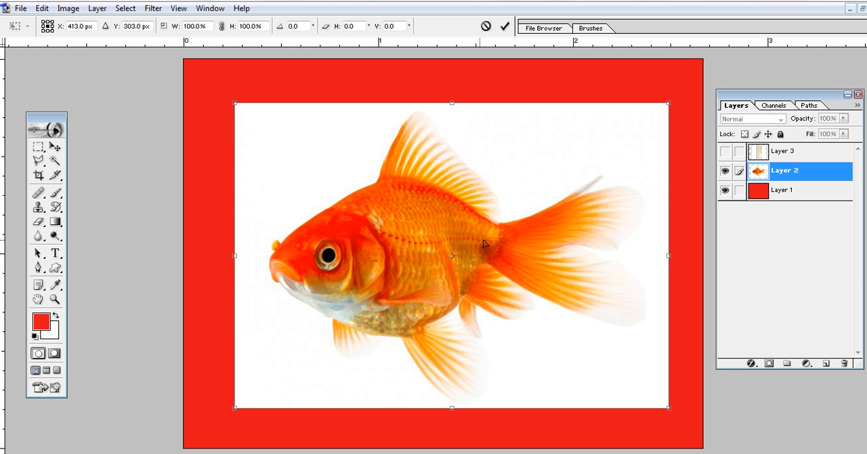
{"action": "mouse_move", "coordinate": [617, 208]}
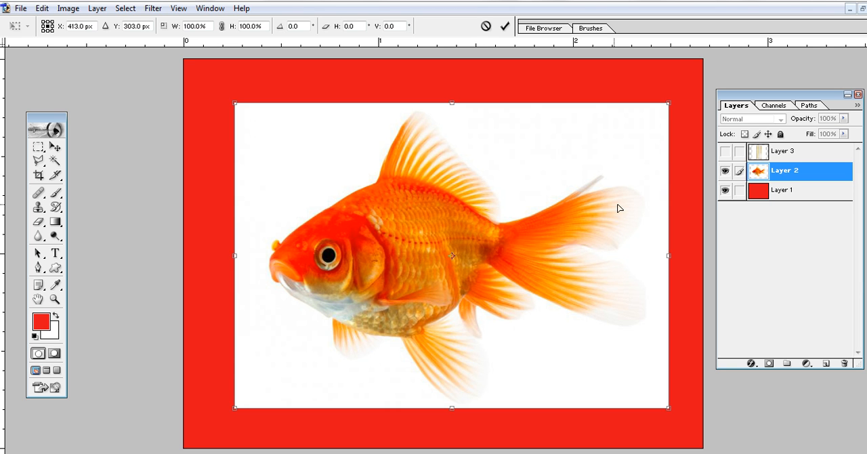
{"action": "mouse_move", "coordinate": [95, 40]}
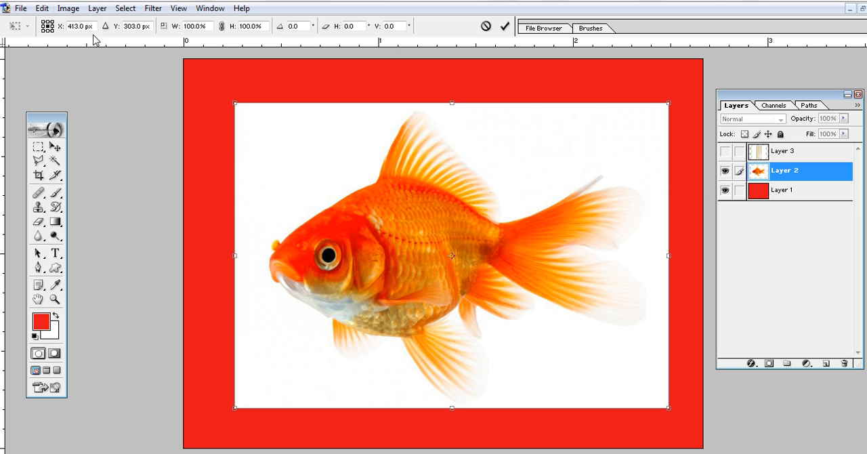
{"action": "left_click", "coordinate": [41, 8]}
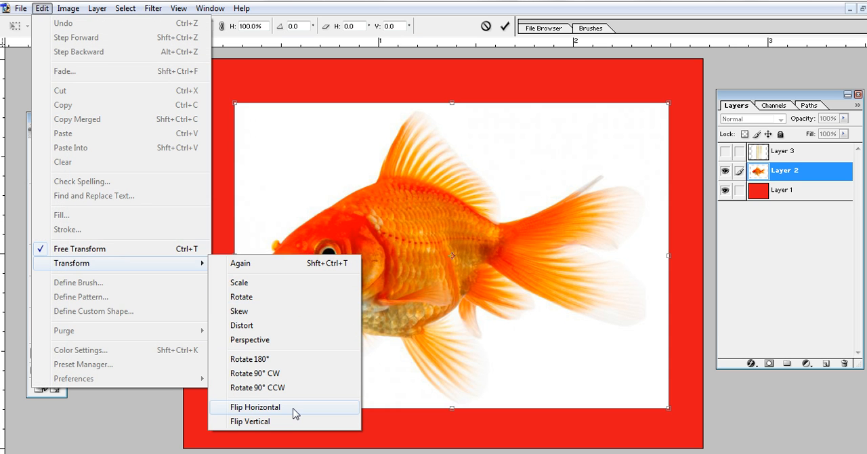
{"action": "left_click", "coordinate": [255, 406]}
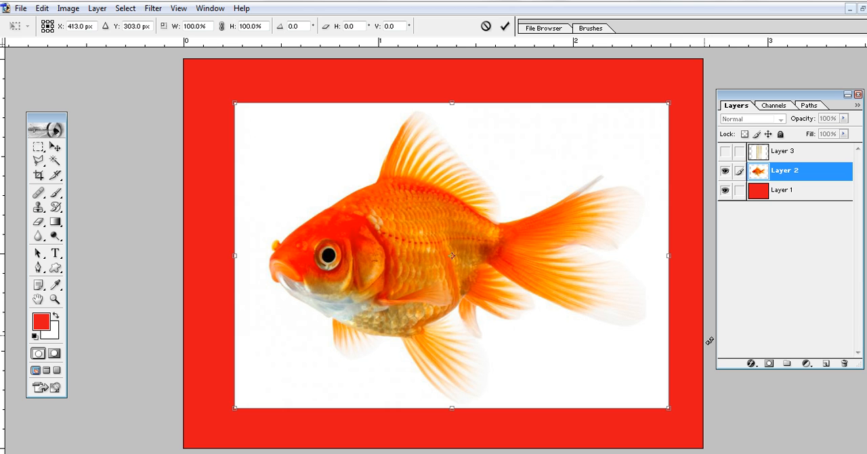
{"action": "mouse_move", "coordinate": [483, 153]}
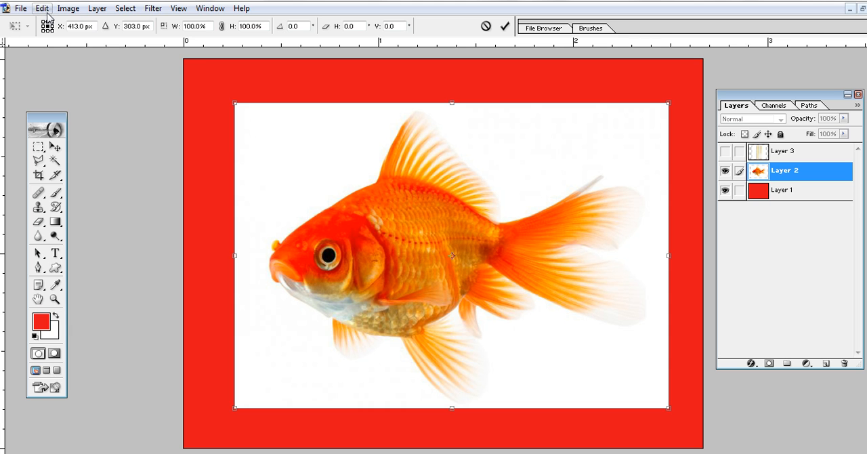
Step: Flip the goldfish horizontally so it faces right, then hide Layer 2
{"action": "left_click", "coordinate": [40, 8]}
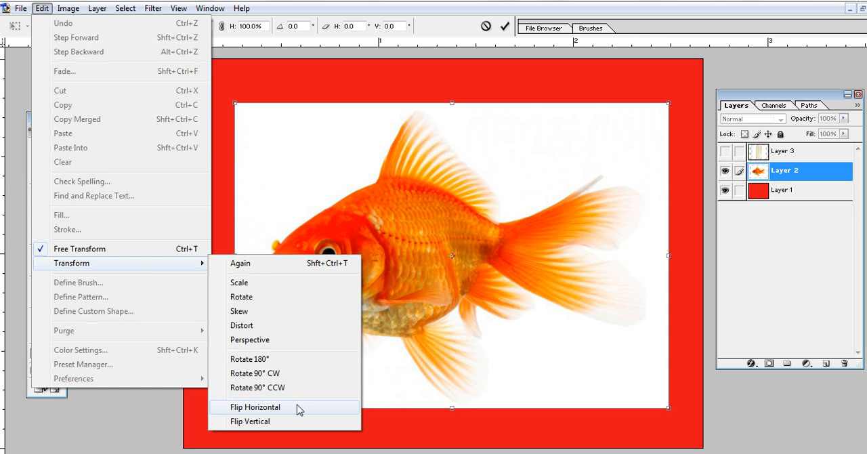
{"action": "left_click", "coordinate": [255, 406]}
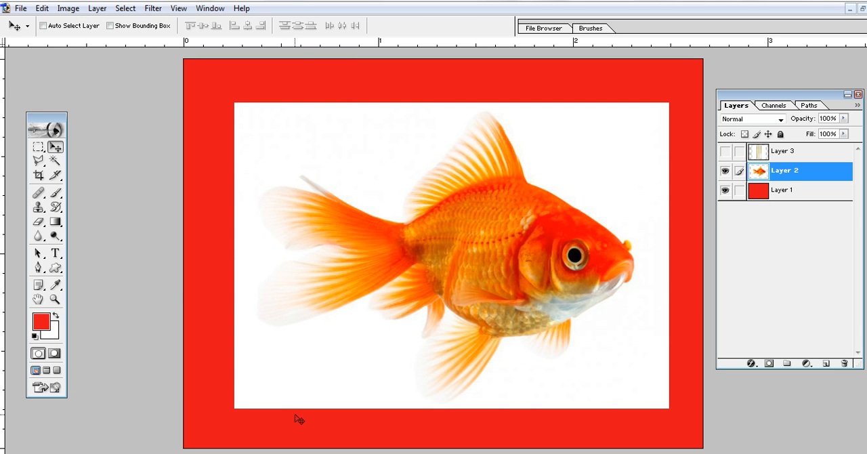
{"action": "left_click", "coordinate": [724, 170]}
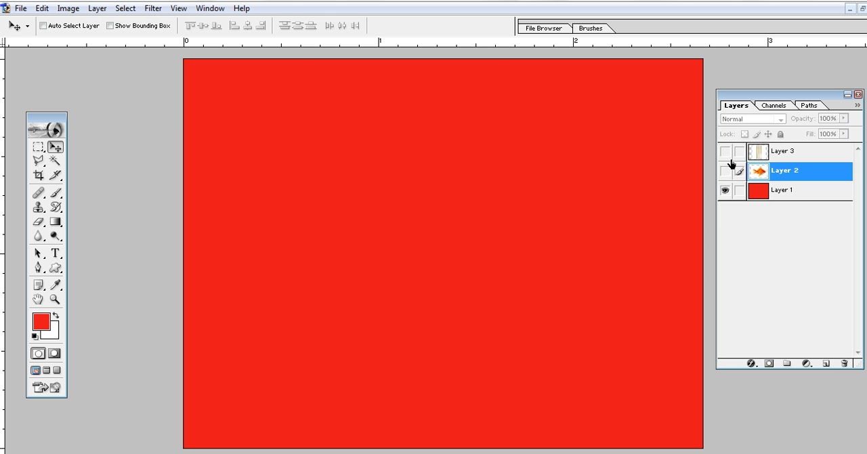
Step: Show and select the baseball bats layer (Layer 3) and start transforming it
{"action": "left_click", "coordinate": [723, 150]}
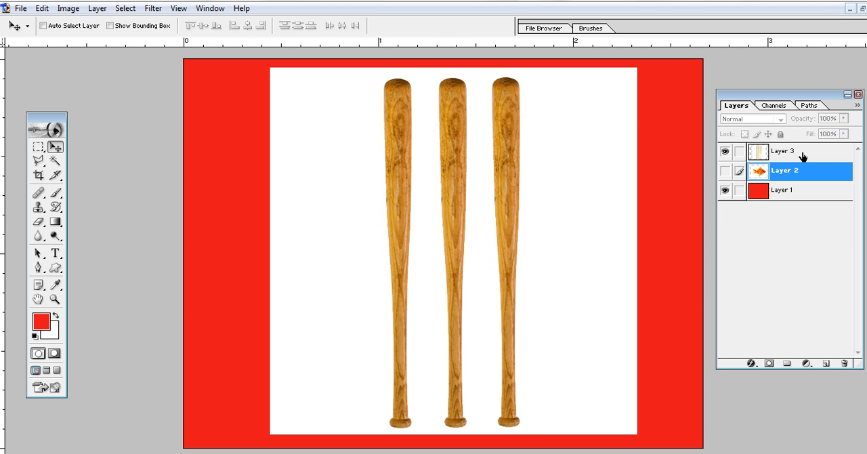
{"action": "right_click", "coordinate": [452, 167]}
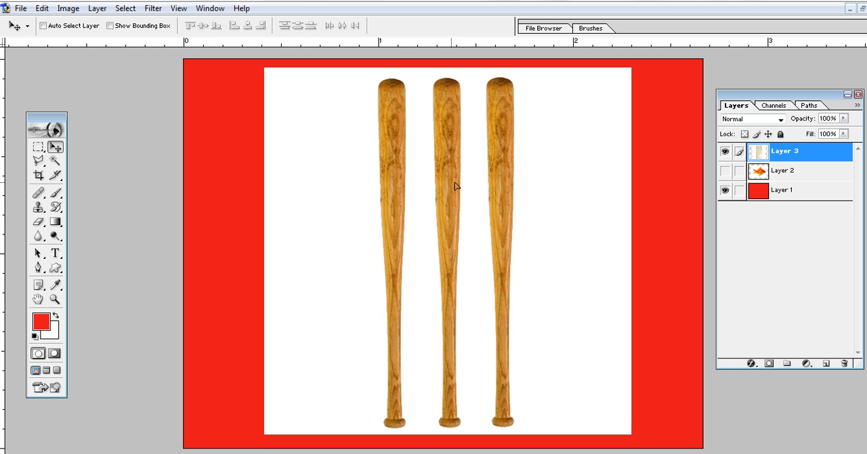
{"action": "mouse_move", "coordinate": [458, 216]}
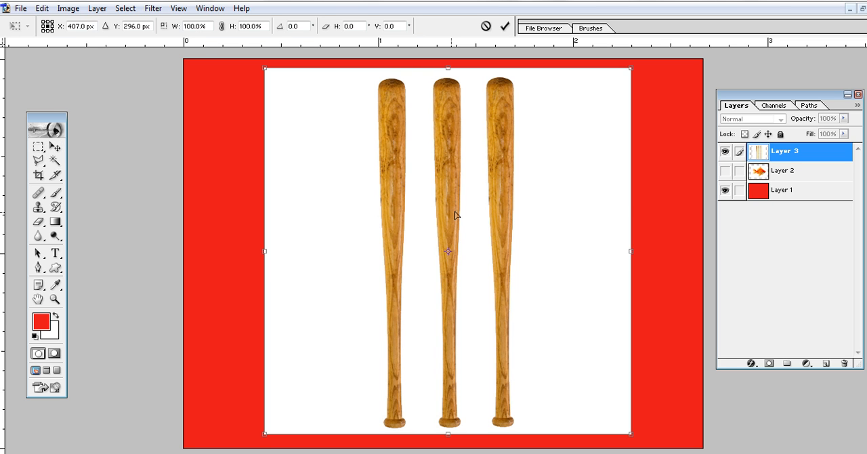
{"action": "left_click", "coordinate": [41, 9]}
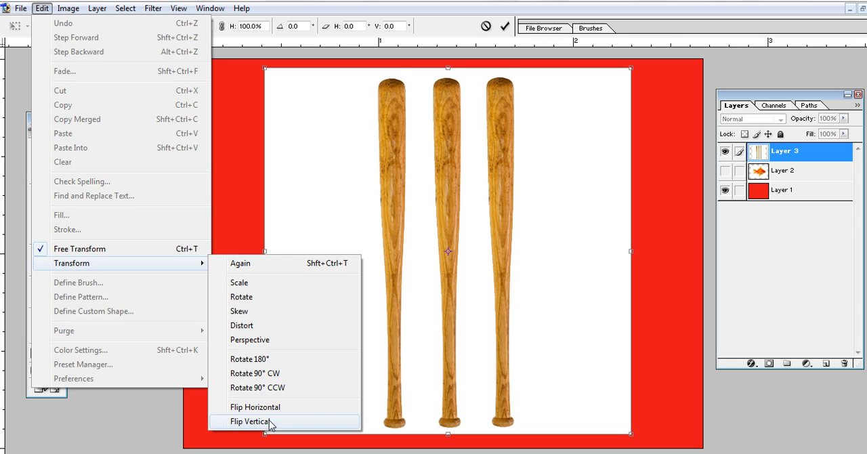
{"action": "left_click", "coordinate": [249, 420]}
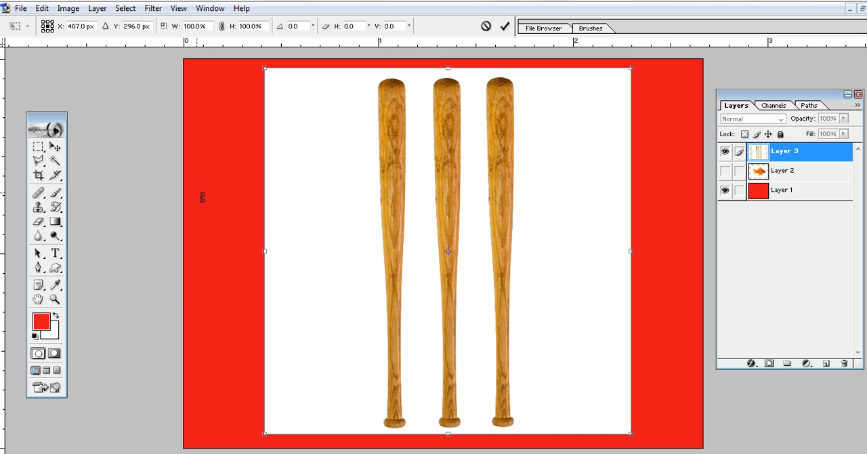
Step: Flip the baseball bats vertically so their handles point upward
{"action": "left_click", "coordinate": [41, 8]}
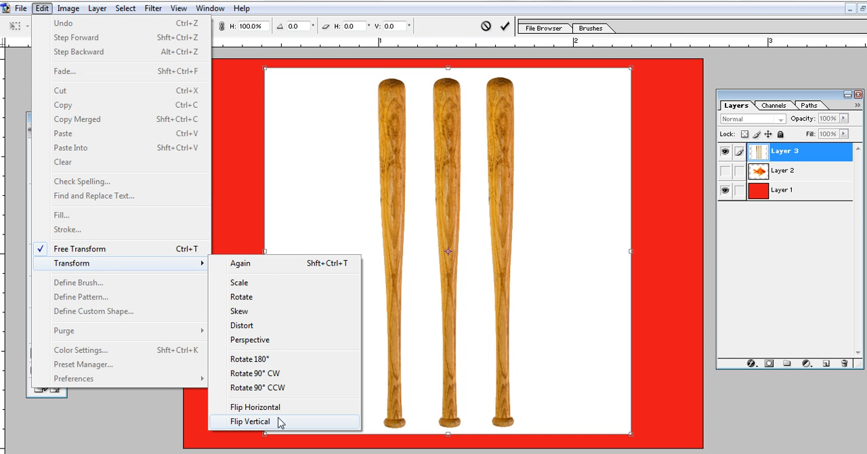
{"action": "left_click", "coordinate": [249, 421]}
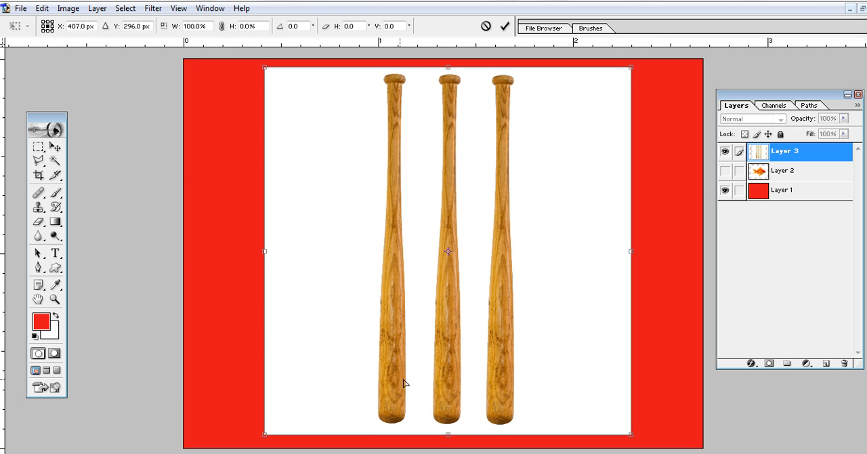